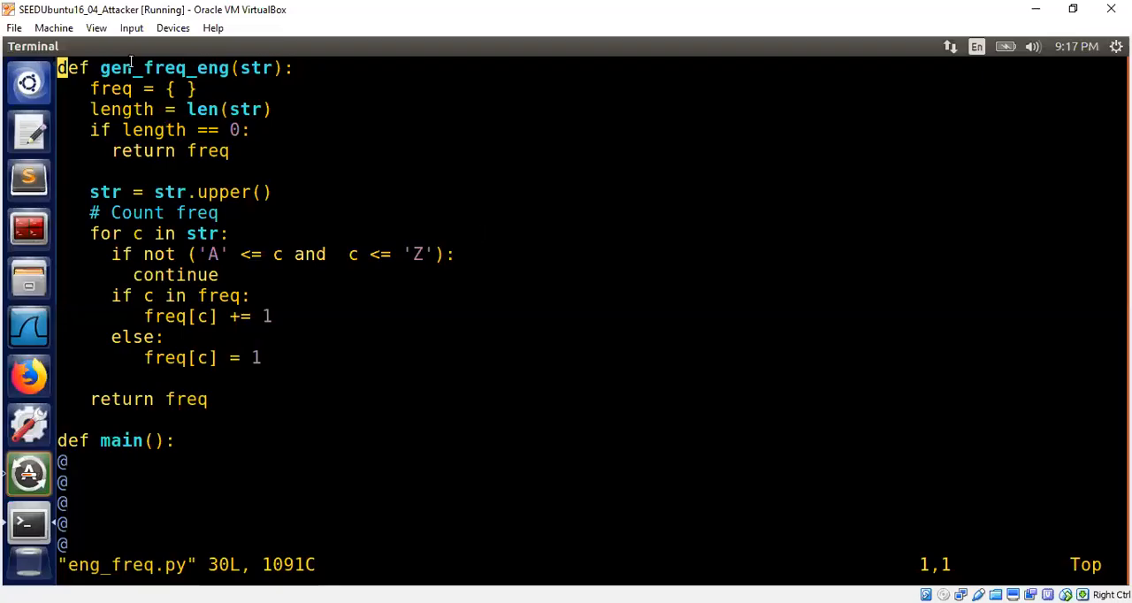
Navigate down through main's conversion and letter-counting lines to reach the range(65,91) loop
left_click(196, 46)
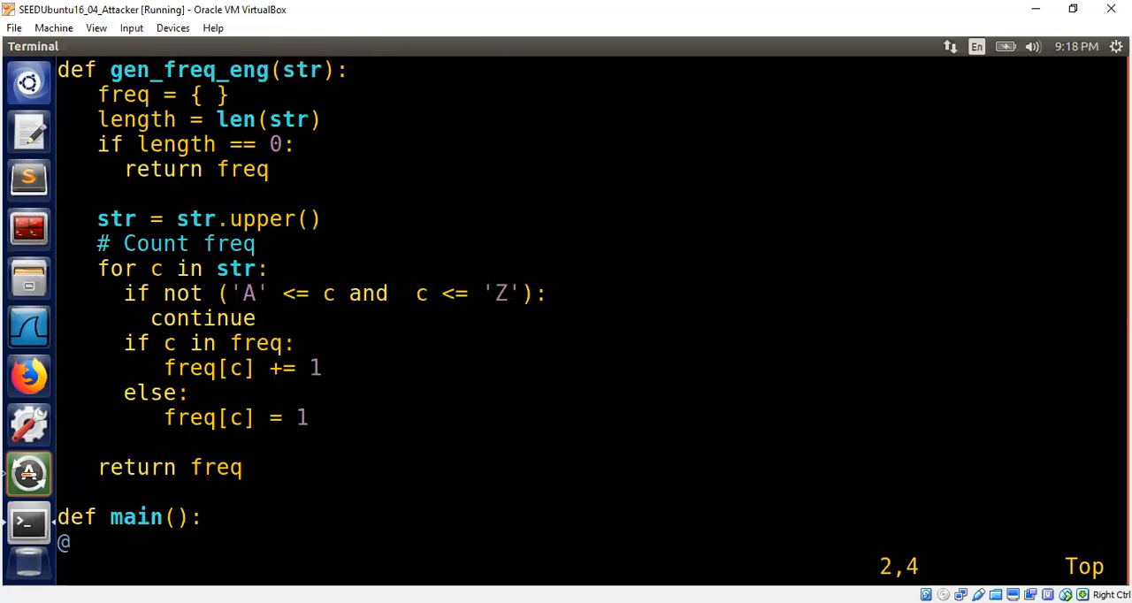
key("Down")
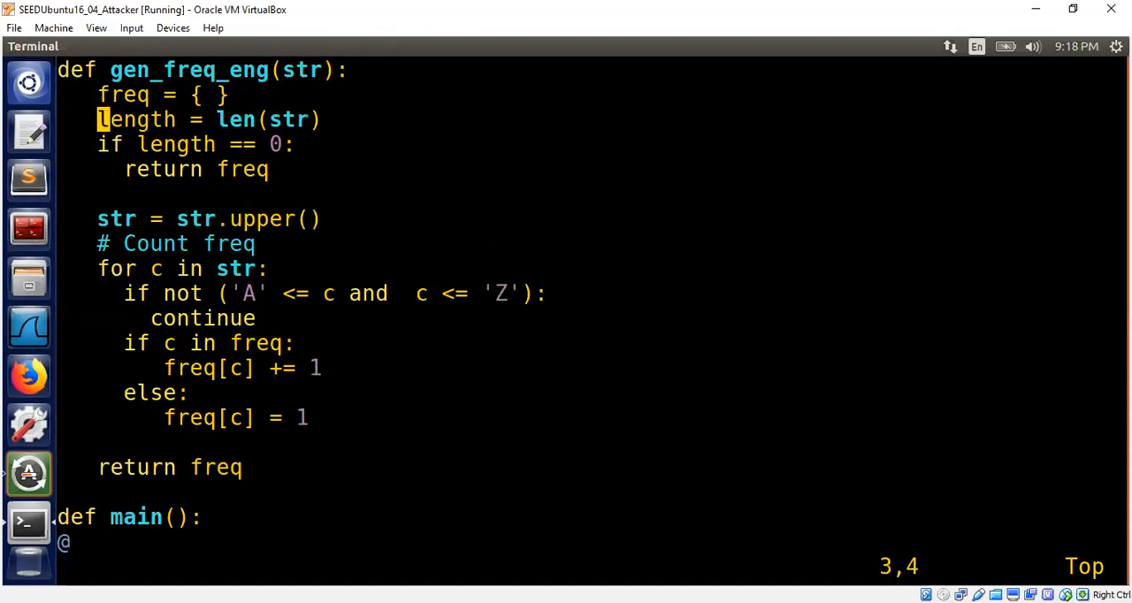
key("Down")
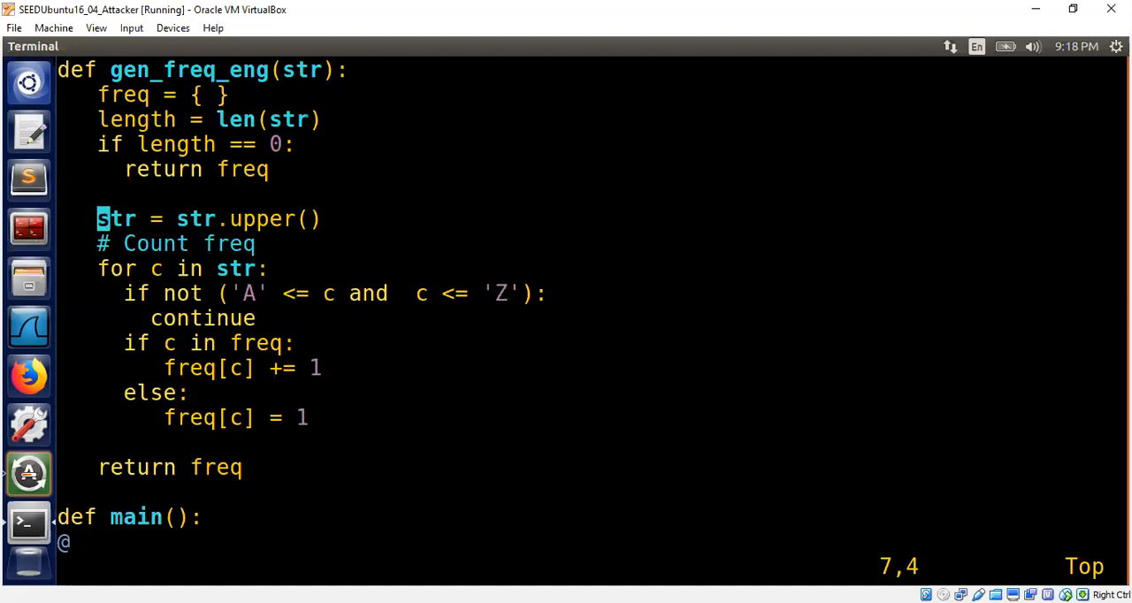
key("Down")
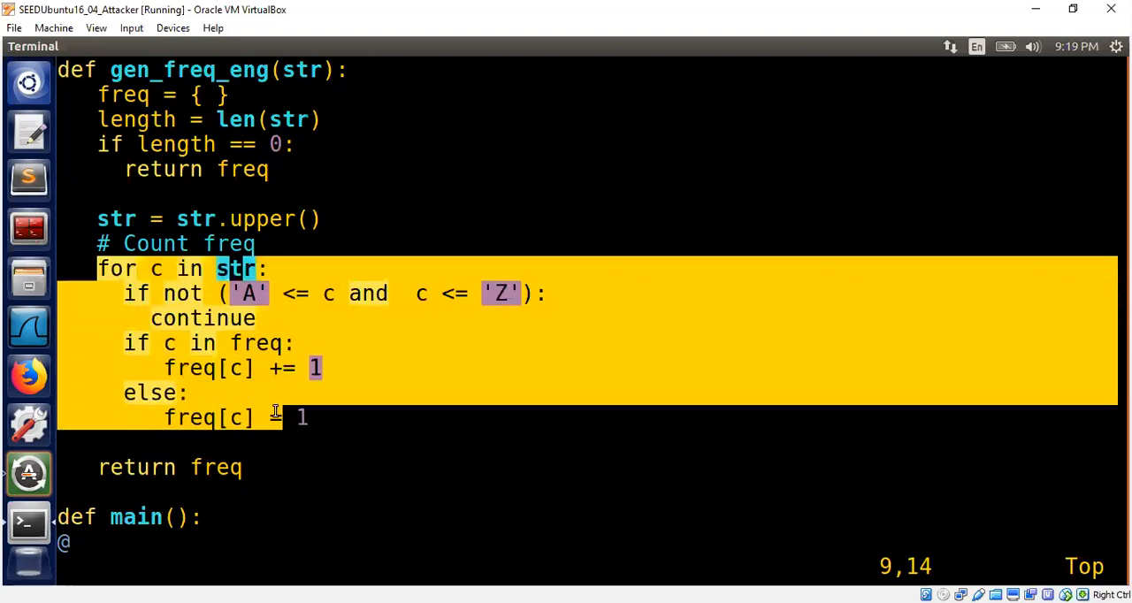
key("Escape")
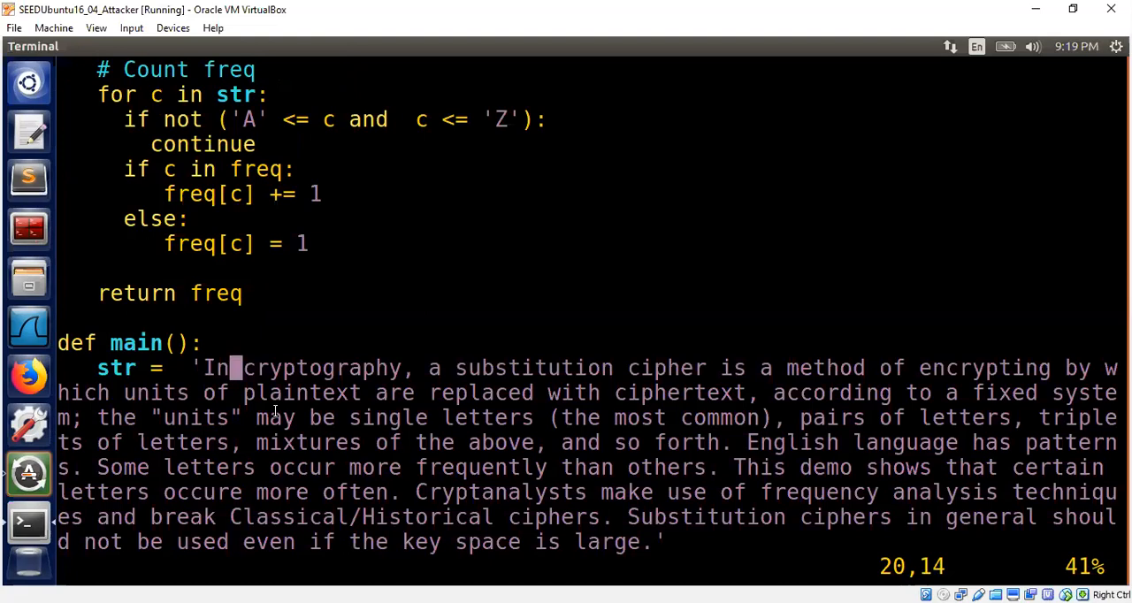
scroll("down", 3)
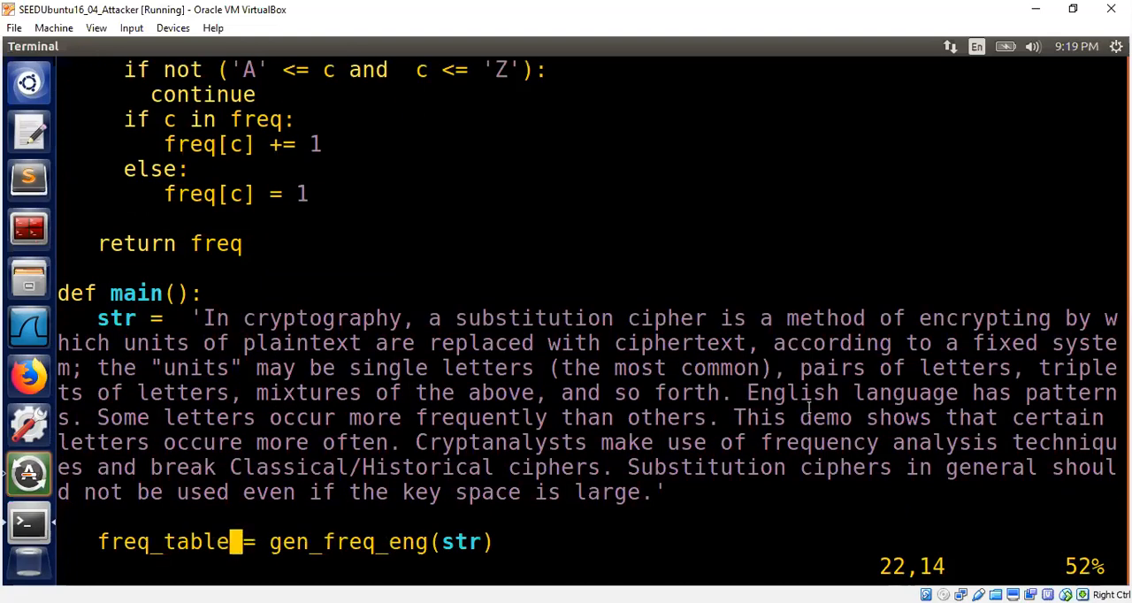
left_click_drag(746, 393, 760, 442)
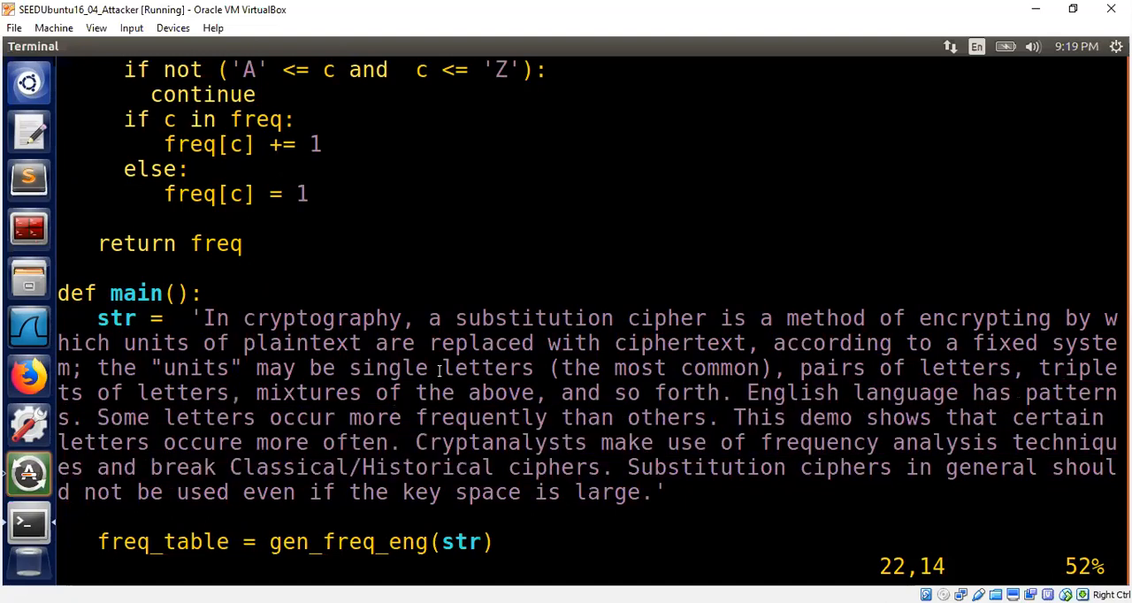
scroll("down", 3)
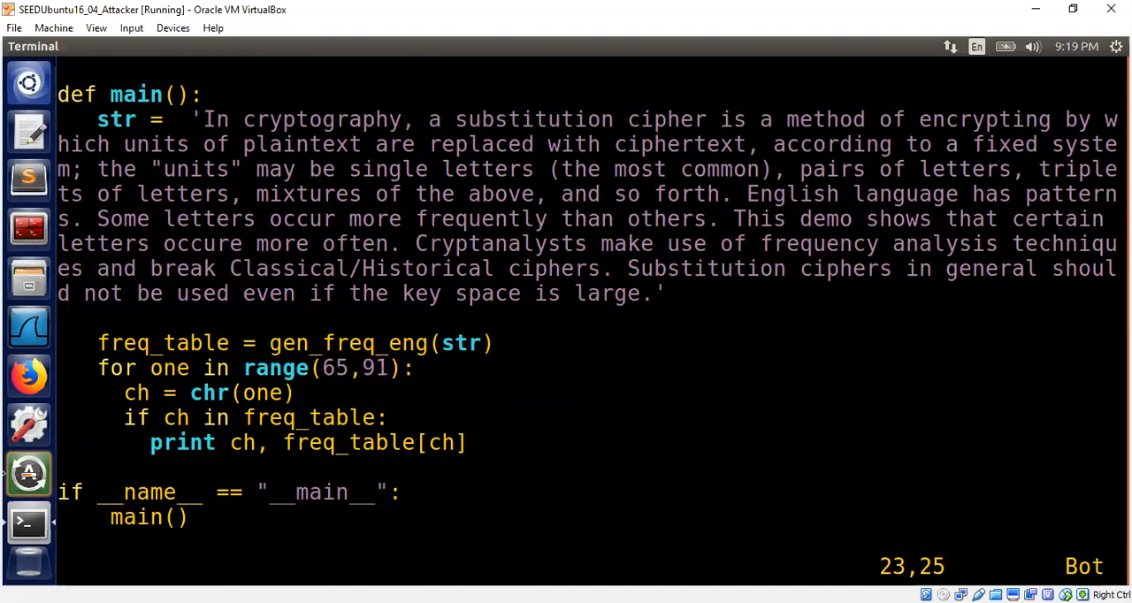
Append the comment # 'A' to 'Z' to the loop line, save the file and enter :q
key("Left")
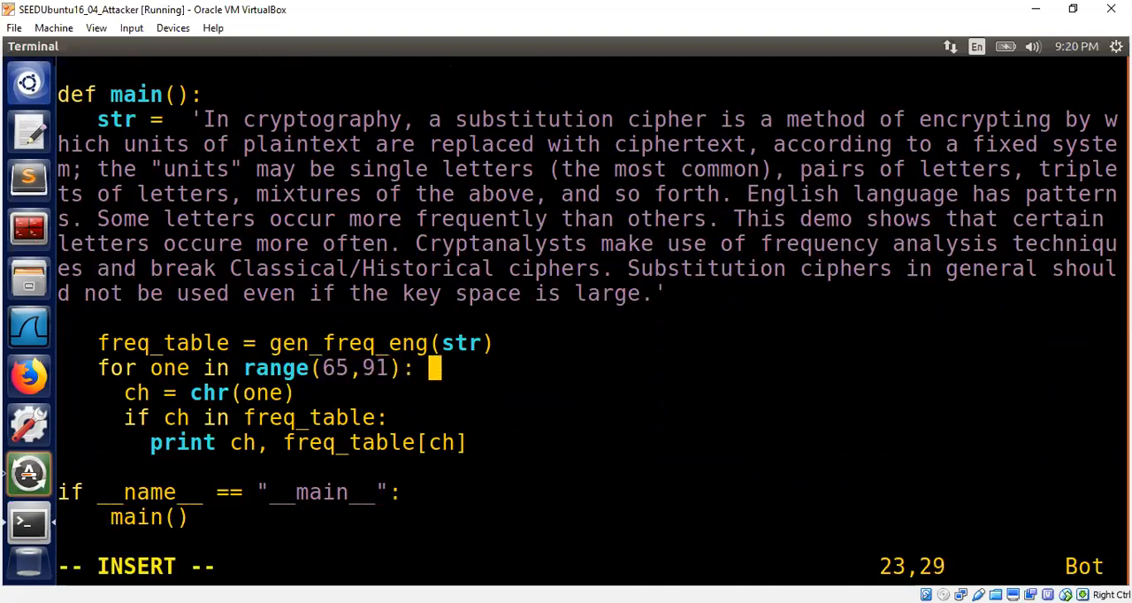
type("# 'A' to 'Z")
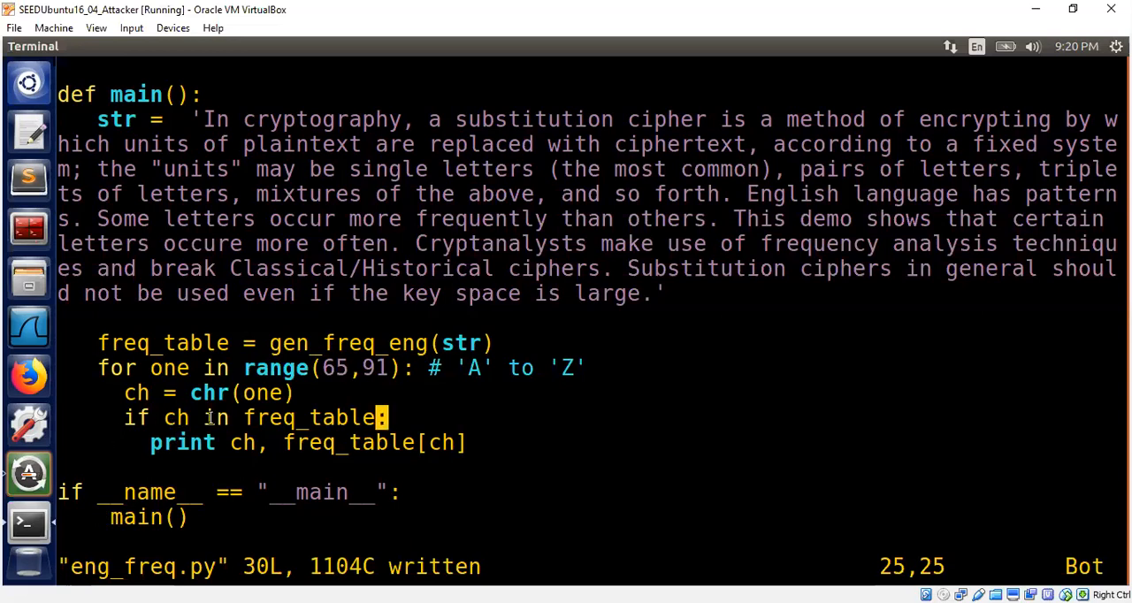
mouse_move(421, 393)
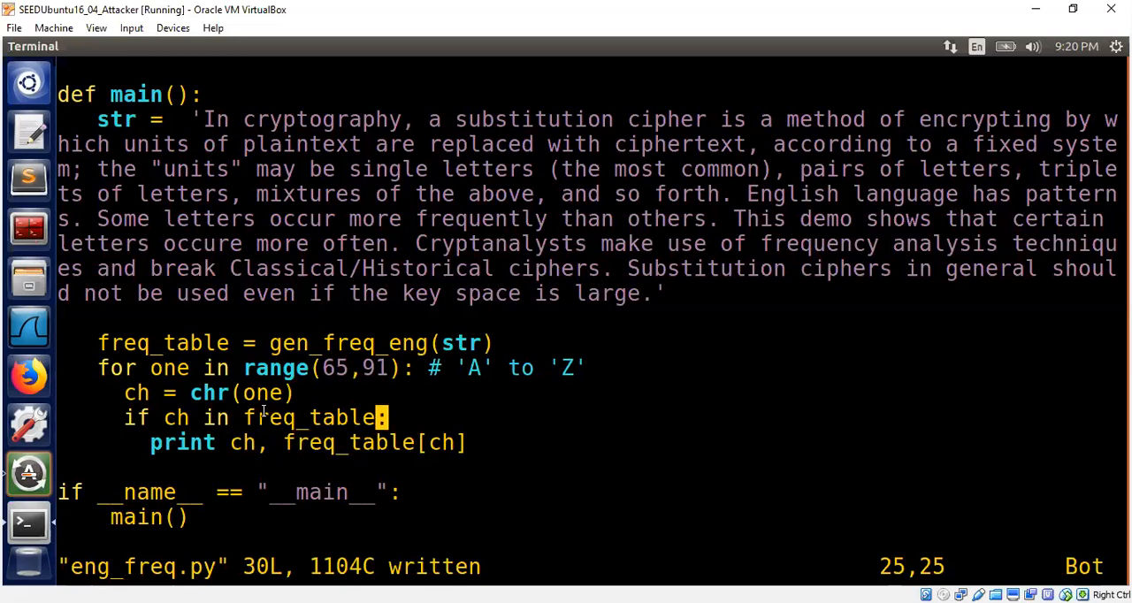
type(":q")
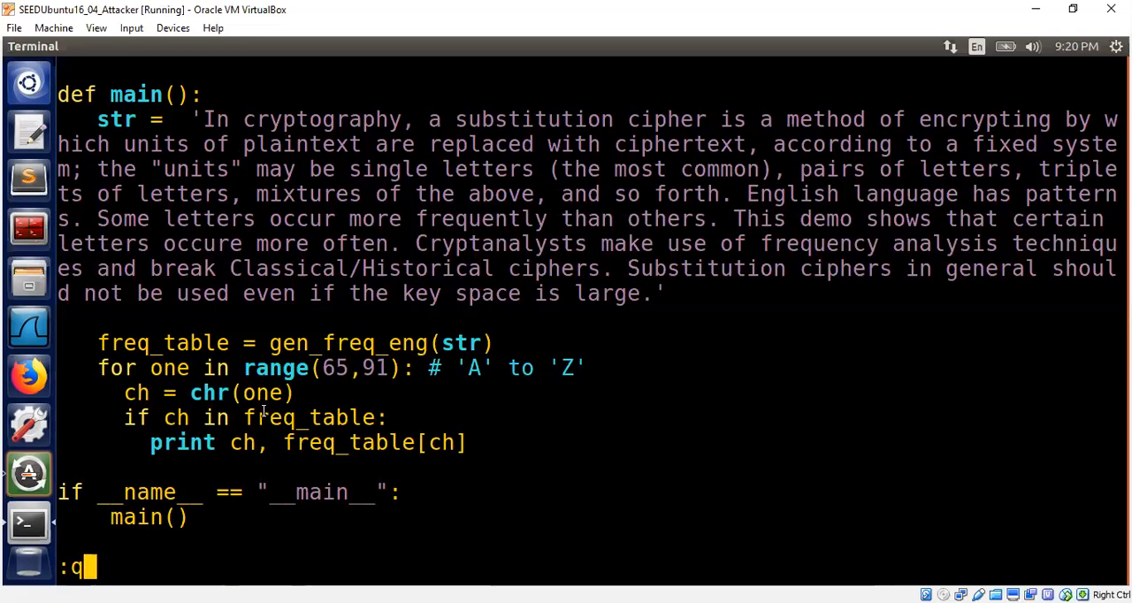
Quit Vim and run python eng_freq.py | sort -k 2 -n to list counts from X 4 to E 61
key("Return")
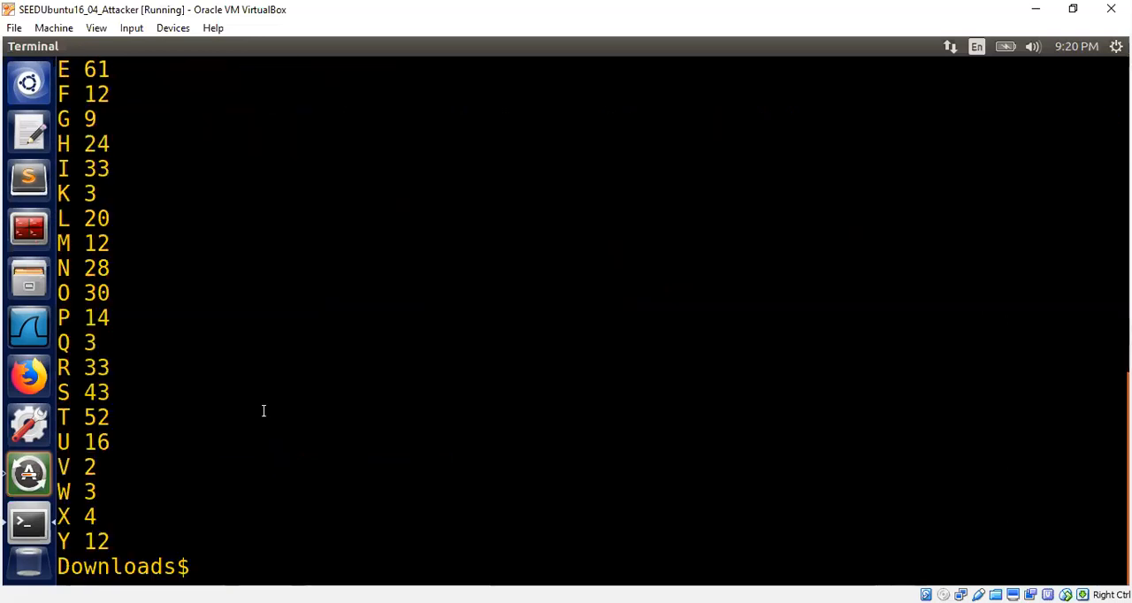
type("python eng_freq.py | sort")
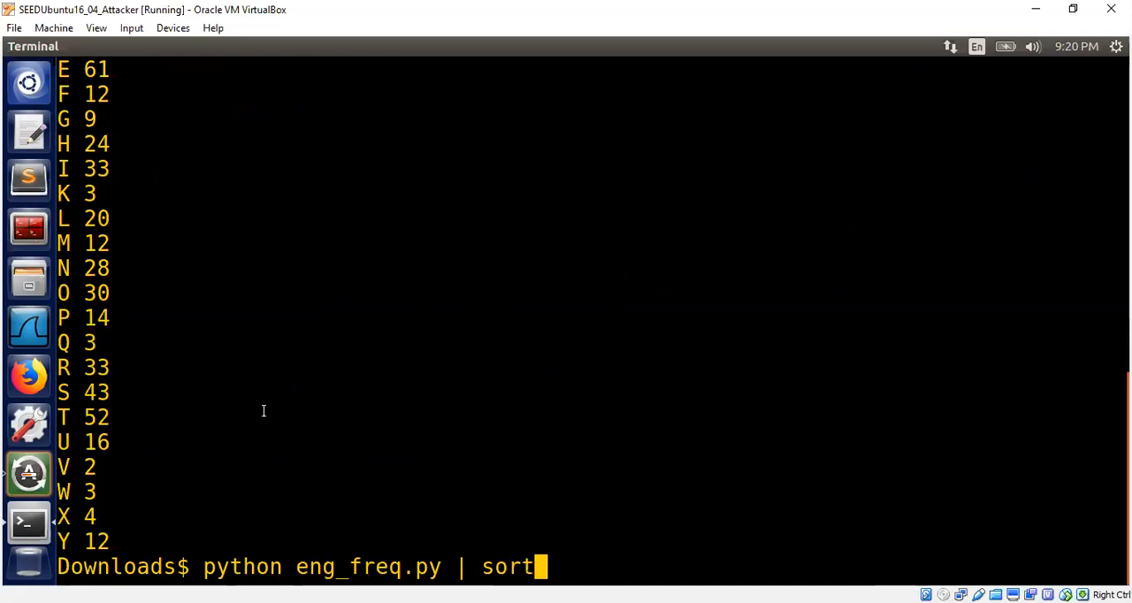
type("-k -")
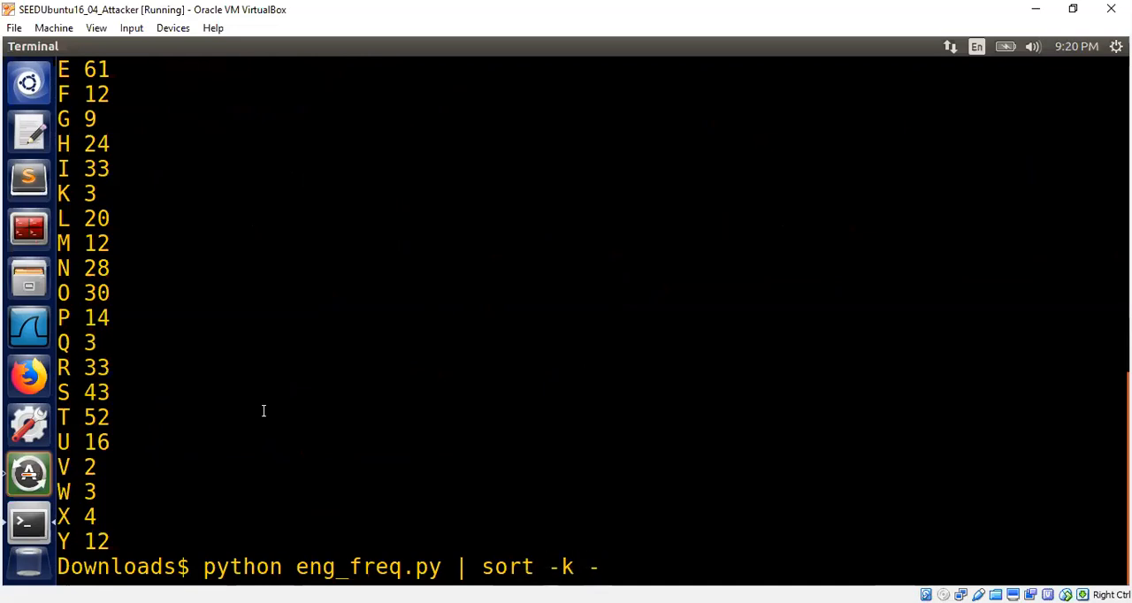
key("Return")
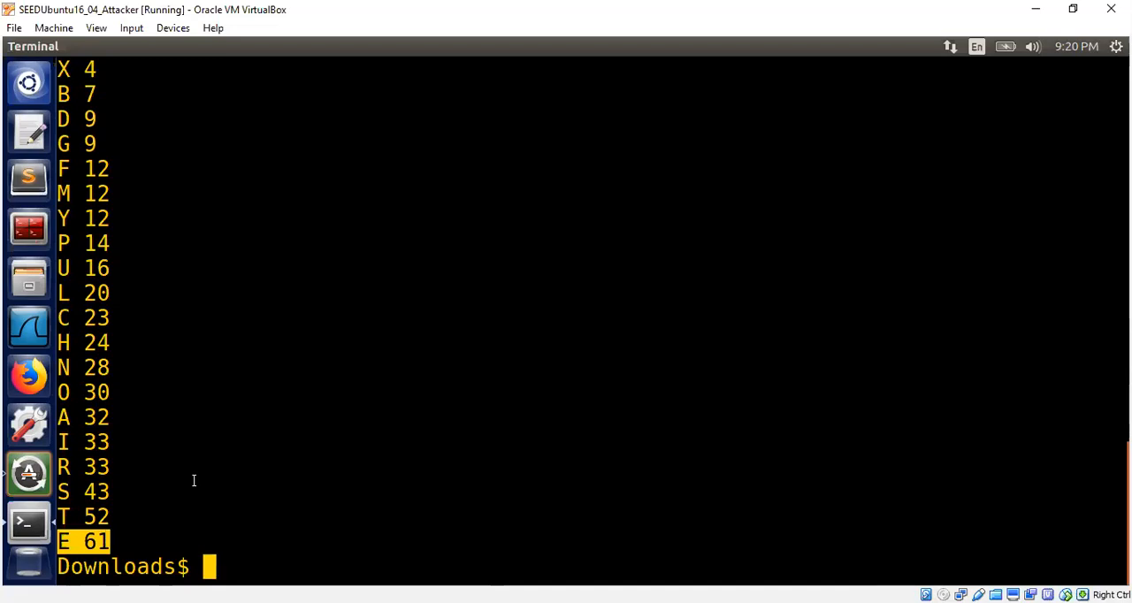
mouse_move(67, 477)
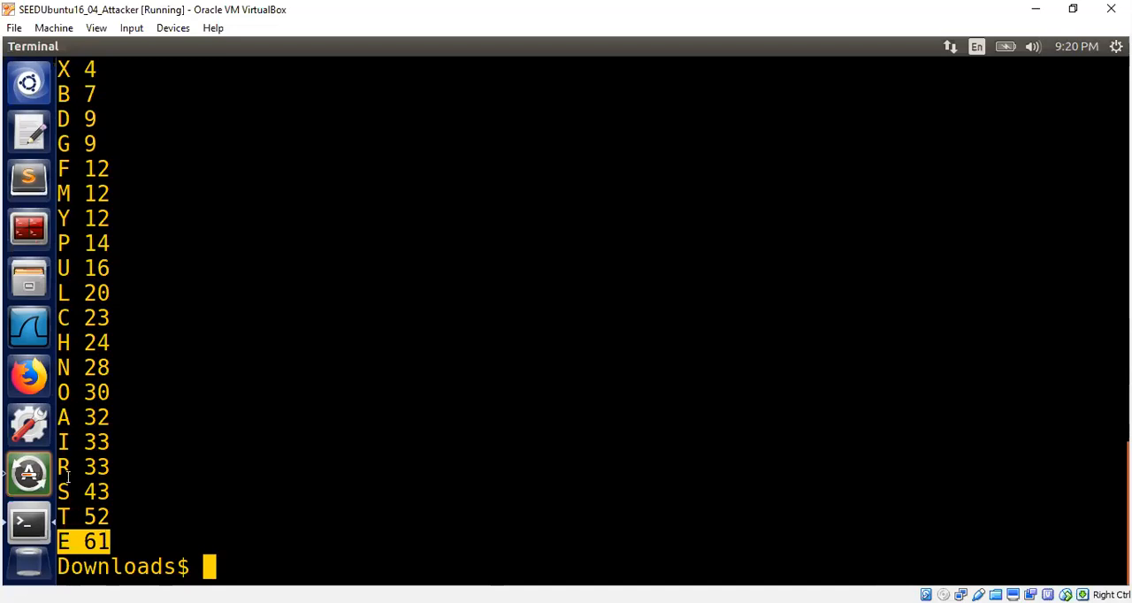
mouse_move(60, 163)
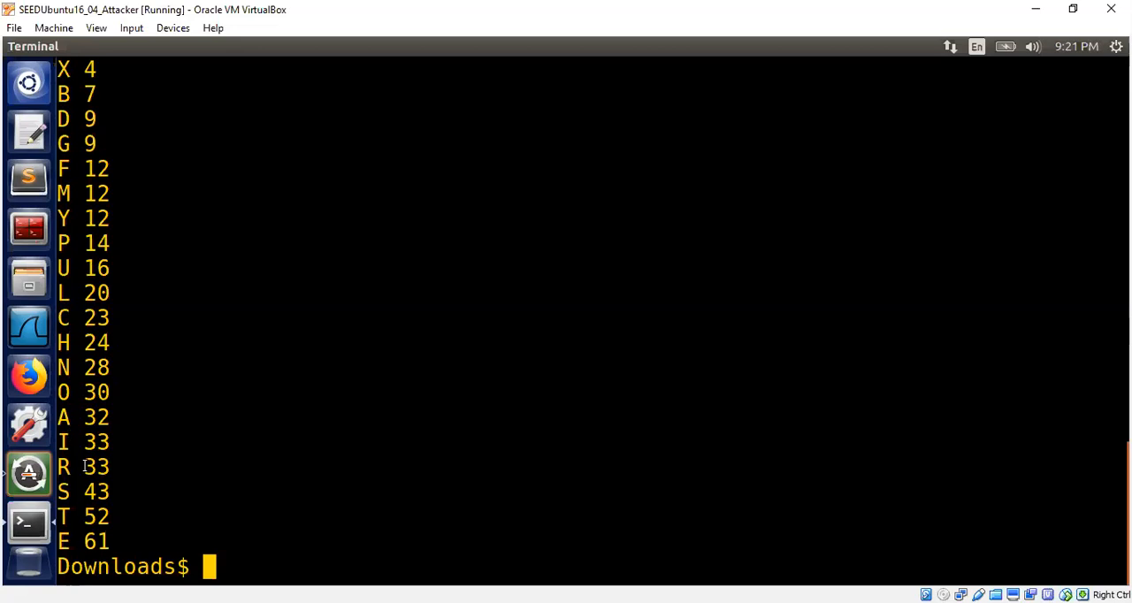
mouse_move(109, 398)
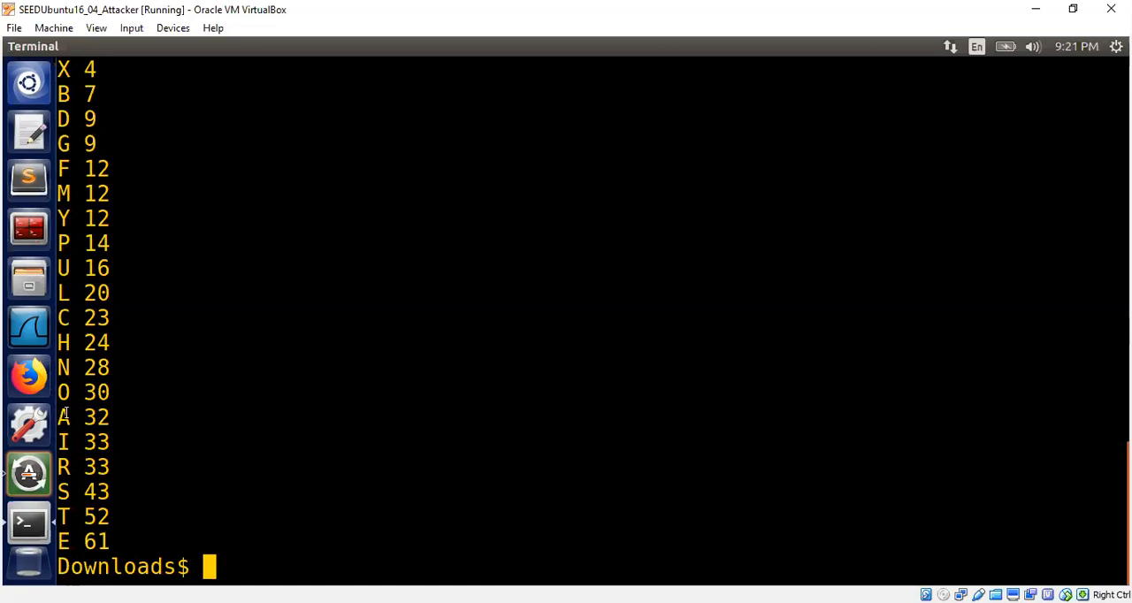
mouse_move(66, 481)
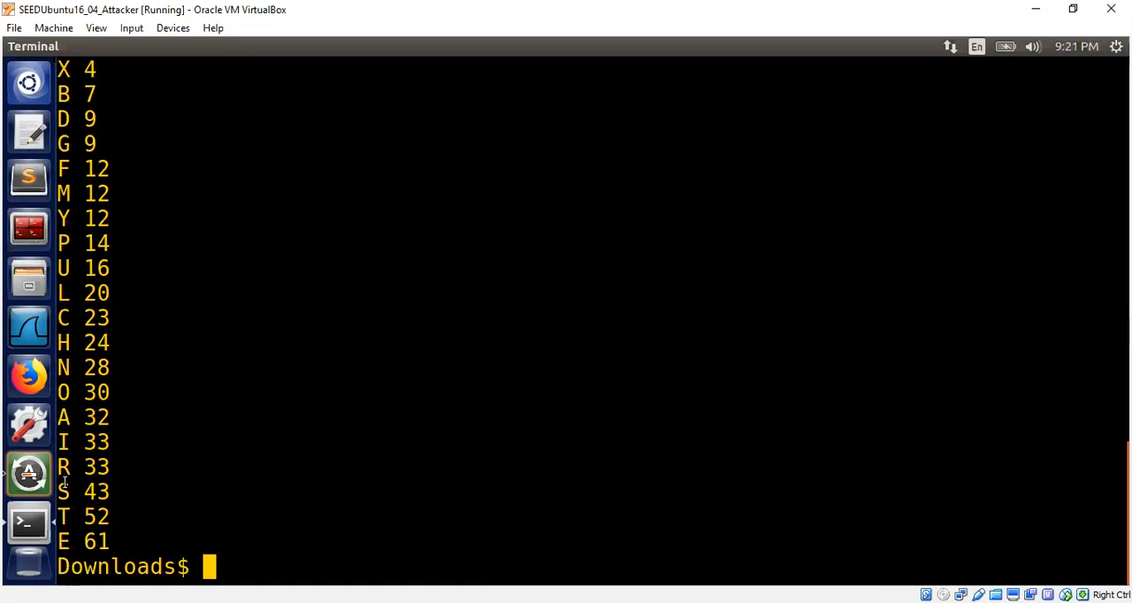
mouse_move(122, 522)
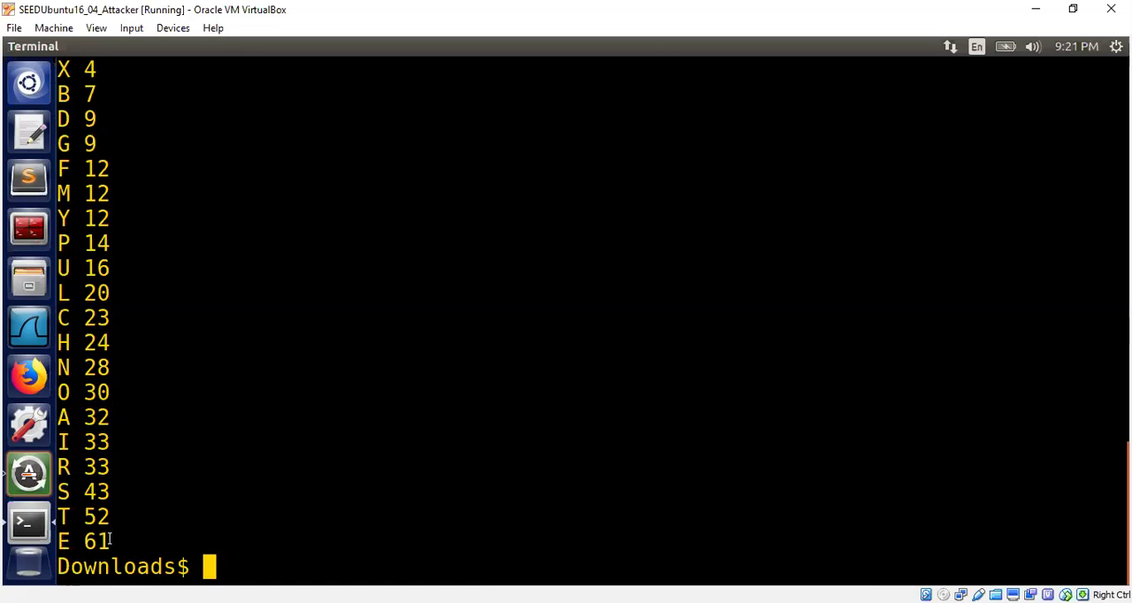
Reopen eng_freq.py in Vim, scroll down to the __main__ guard and return to the top with gg
type("vim eng_freq.py")
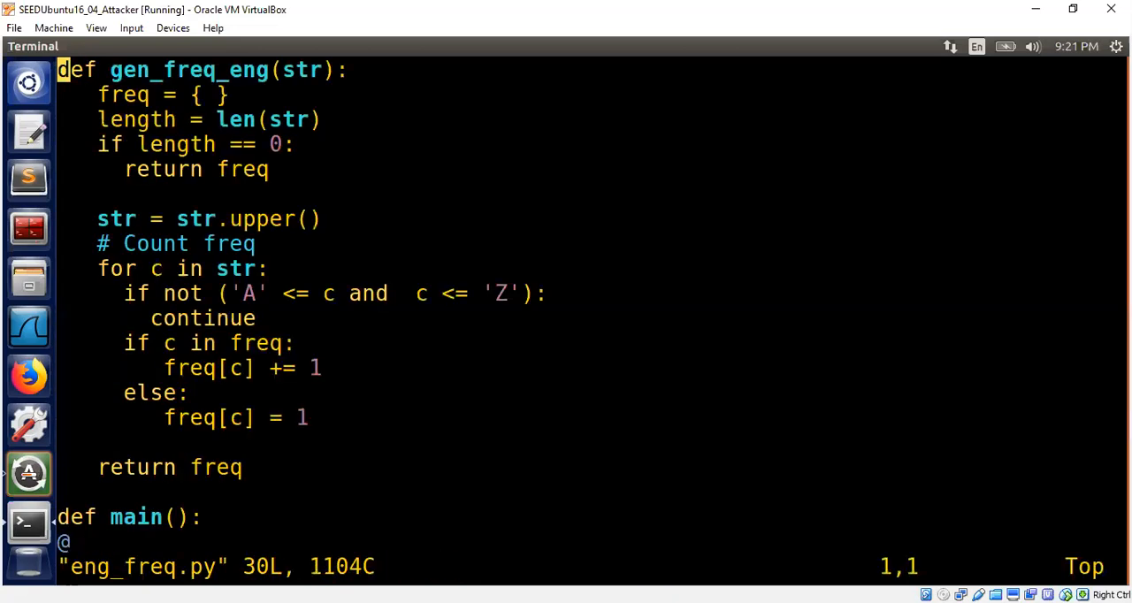
scroll("down", 3)
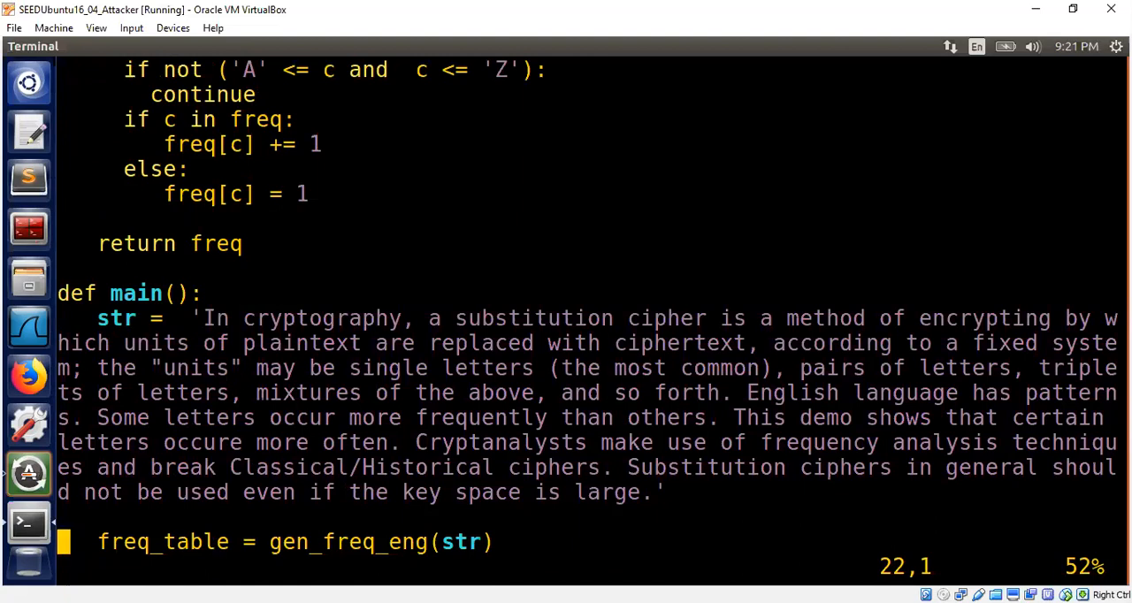
scroll("down", 3)
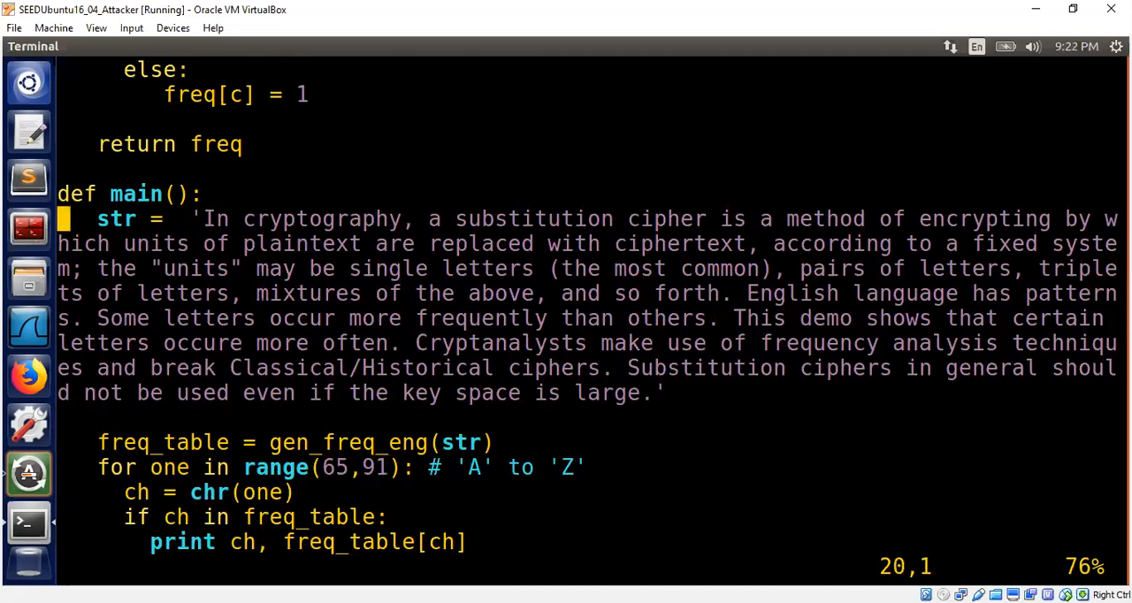
scroll("up", 3)
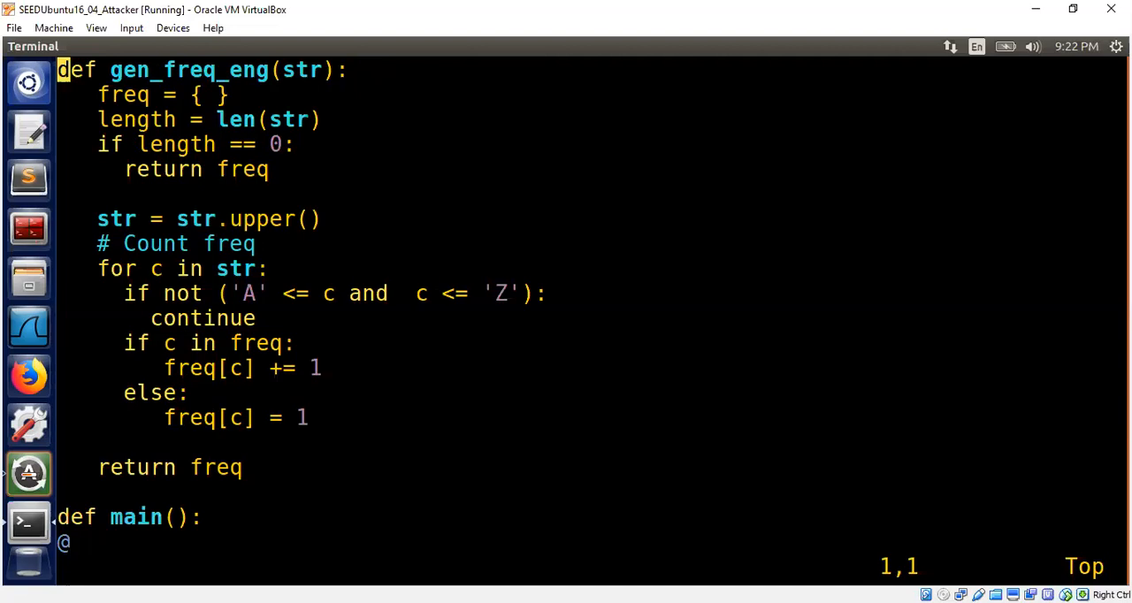
mouse_move(355, 349)
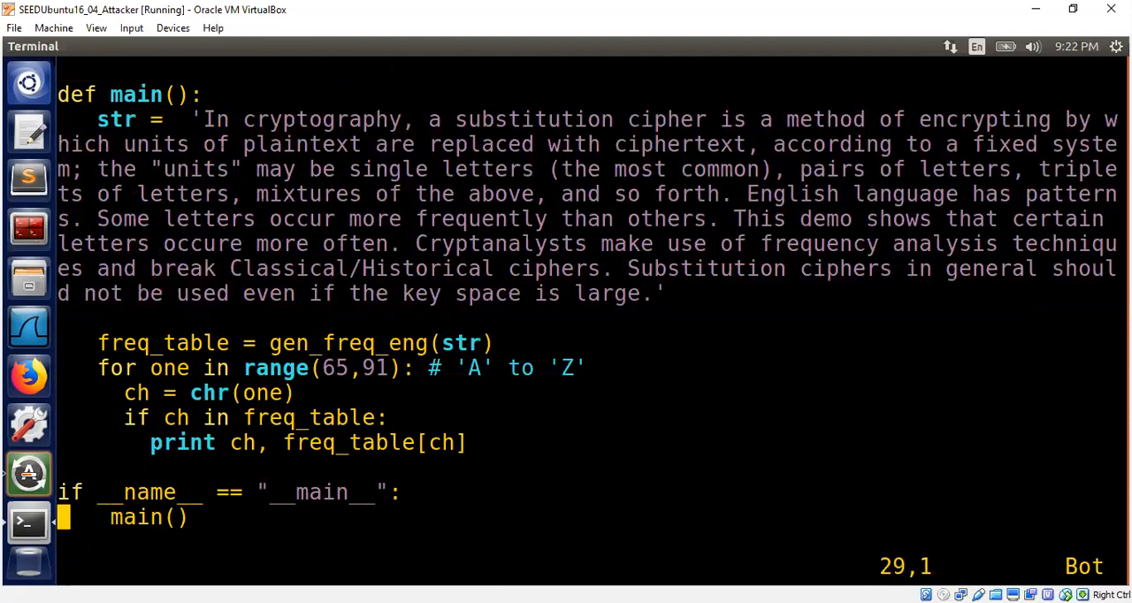
key("gg")
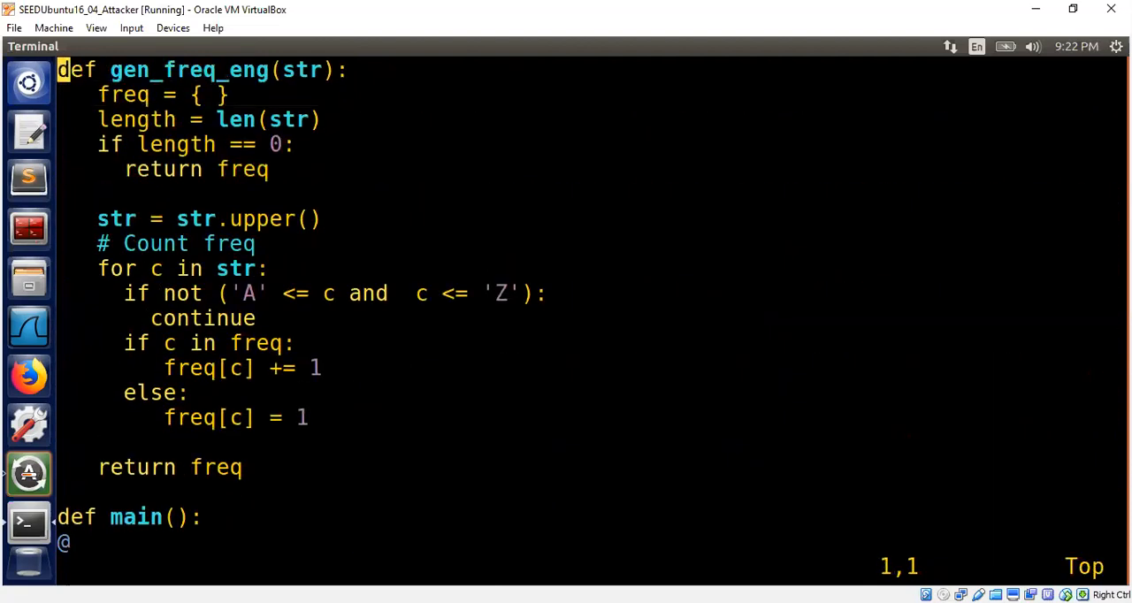